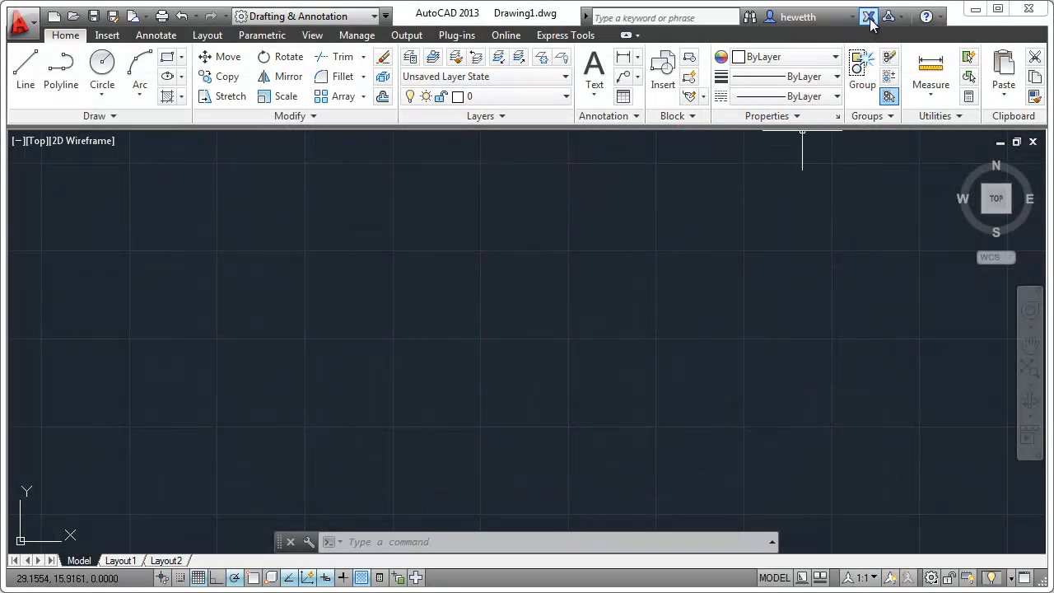
mouse_move(870, 17)
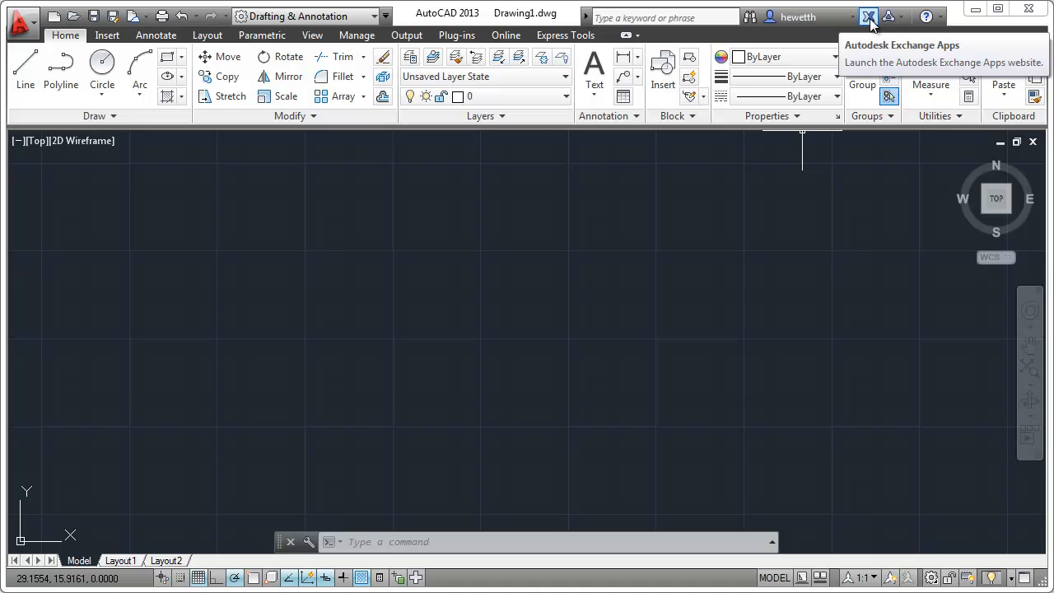
Step: Launch the Exchange Apps store and show all 116 AutoCAD apps
click(868, 17)
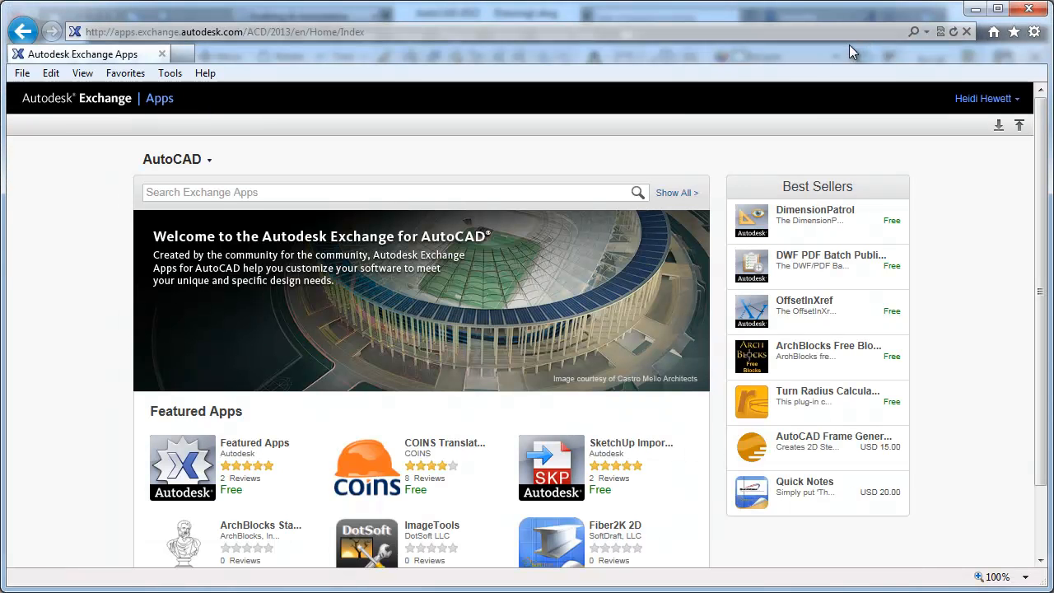
mouse_move(537, 163)
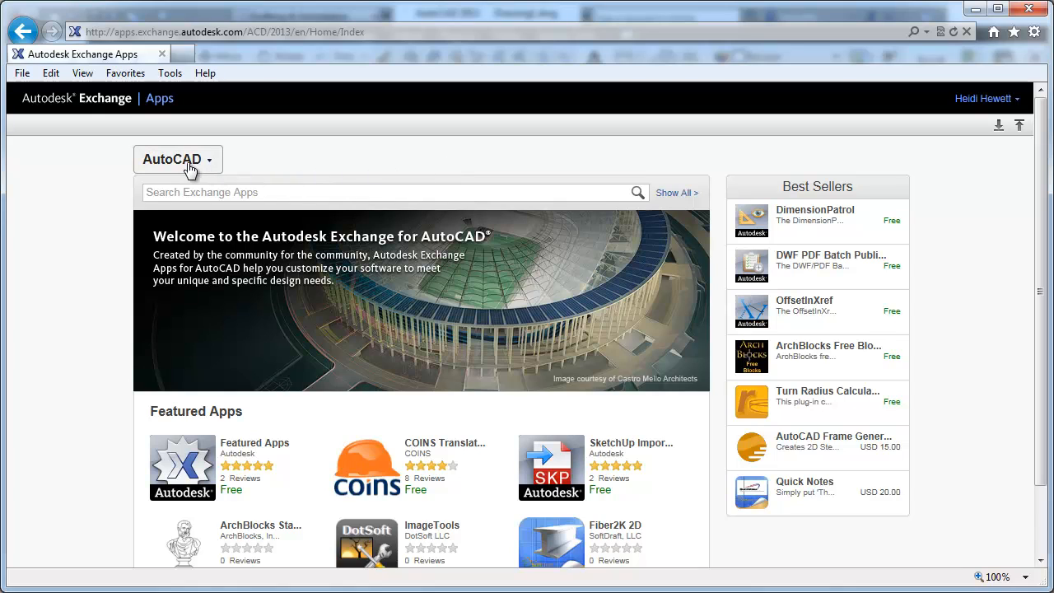
mouse_move(212, 173)
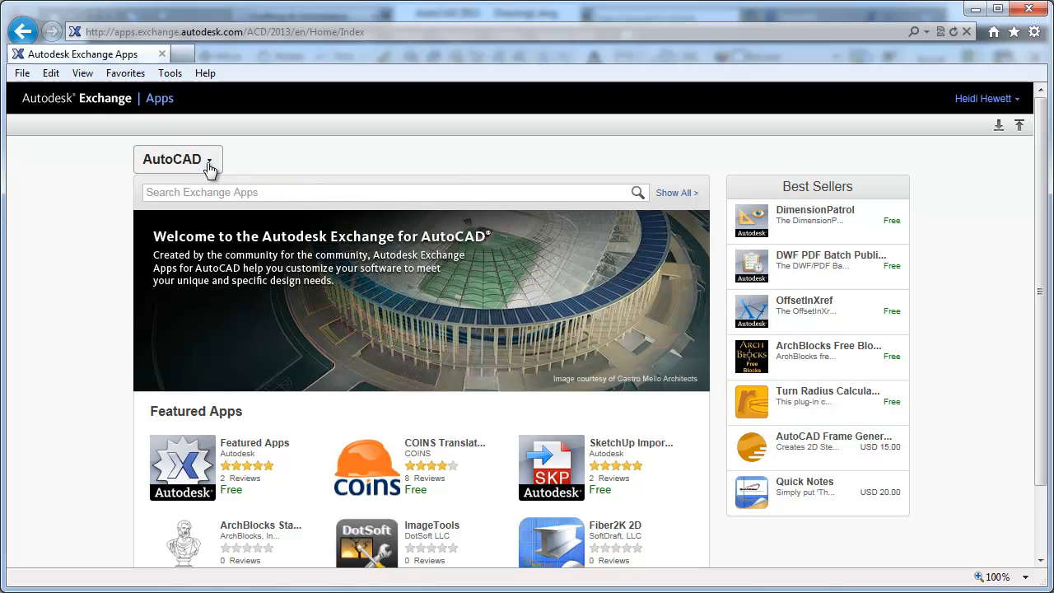
mouse_move(280, 168)
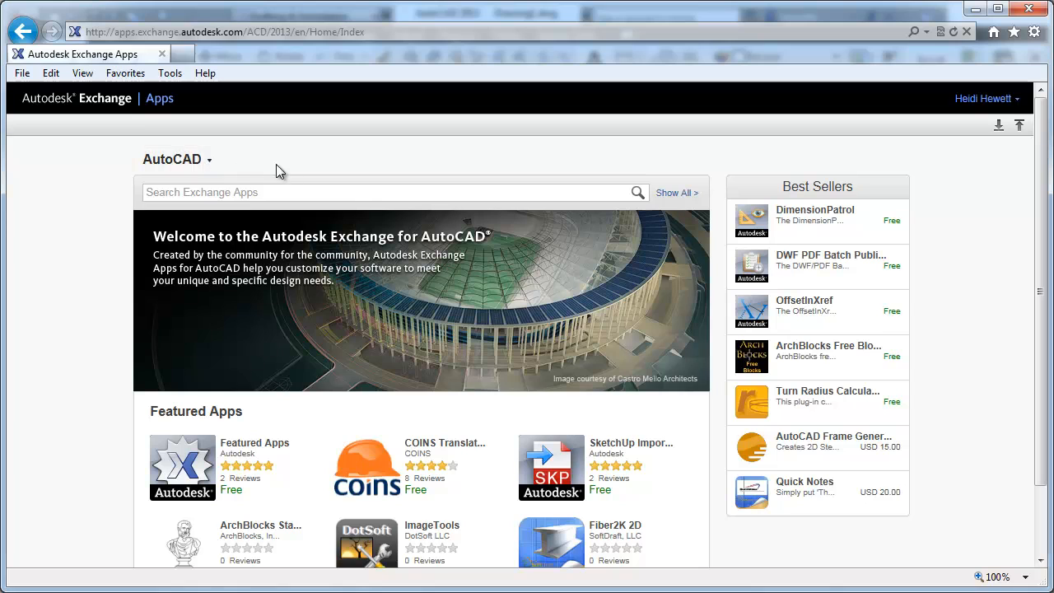
mouse_move(639, 196)
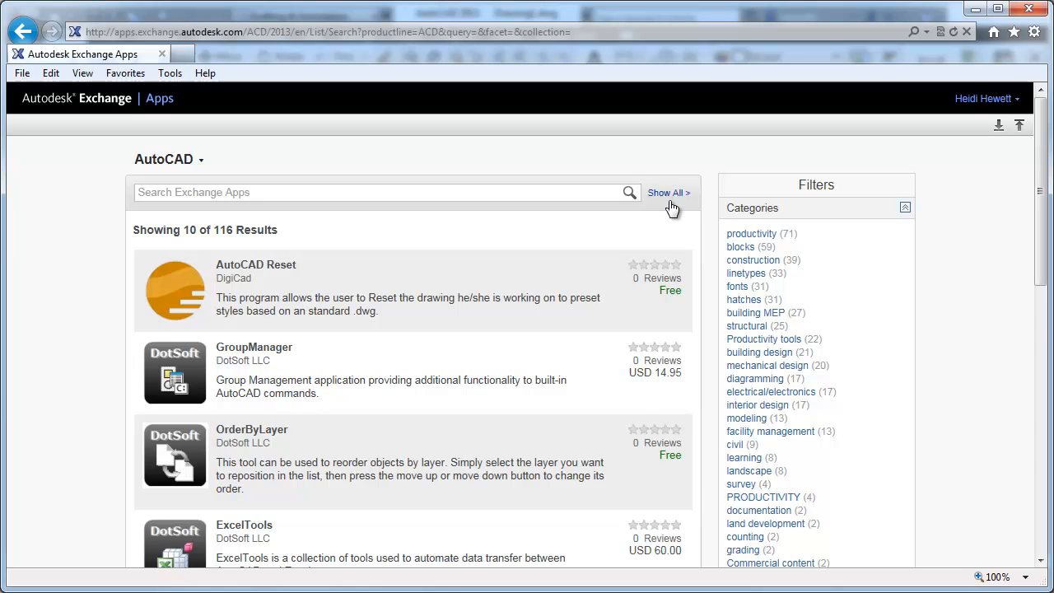
scroll(down, 3)
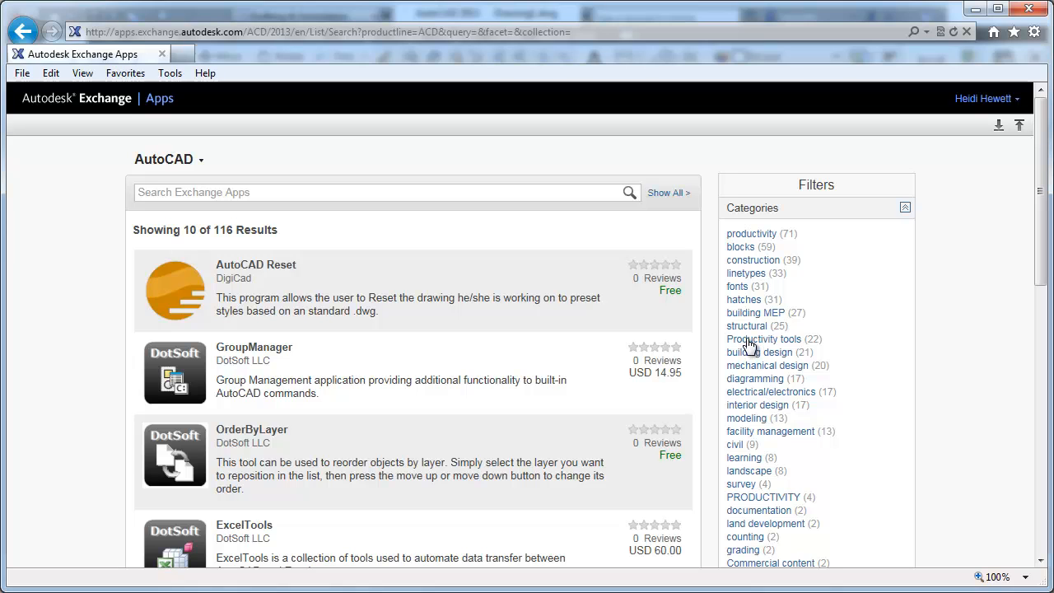
Step: Search the store for 'compare', which returns 2 apps
text(c)
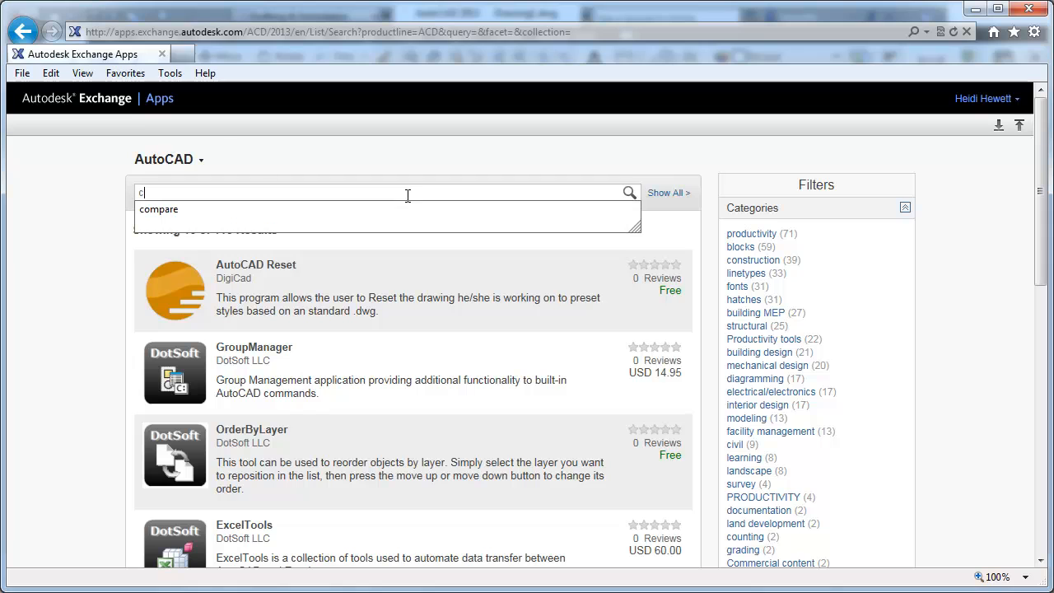
text(ompare)
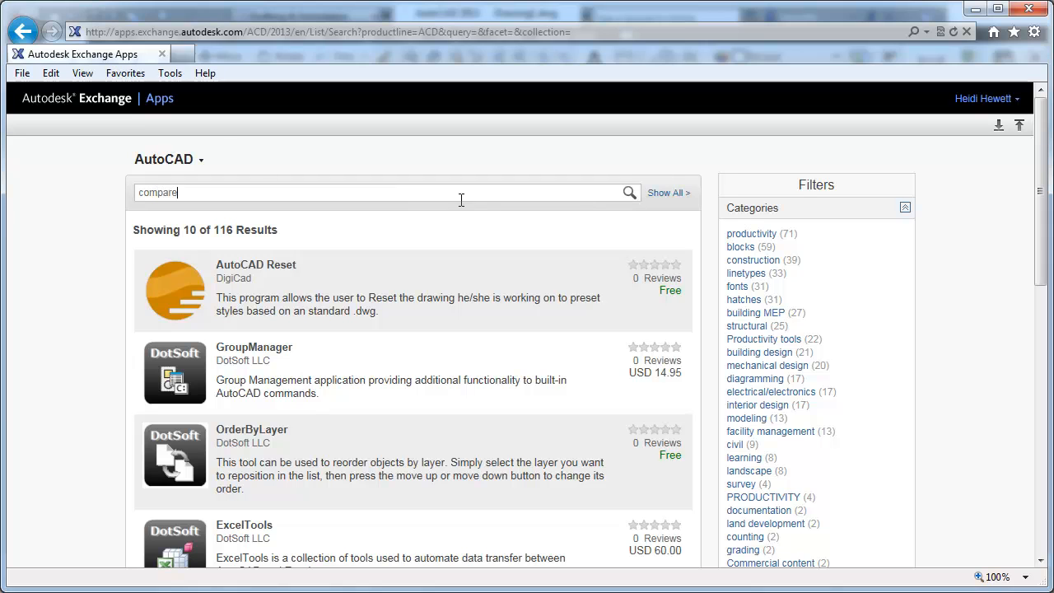
click(629, 191)
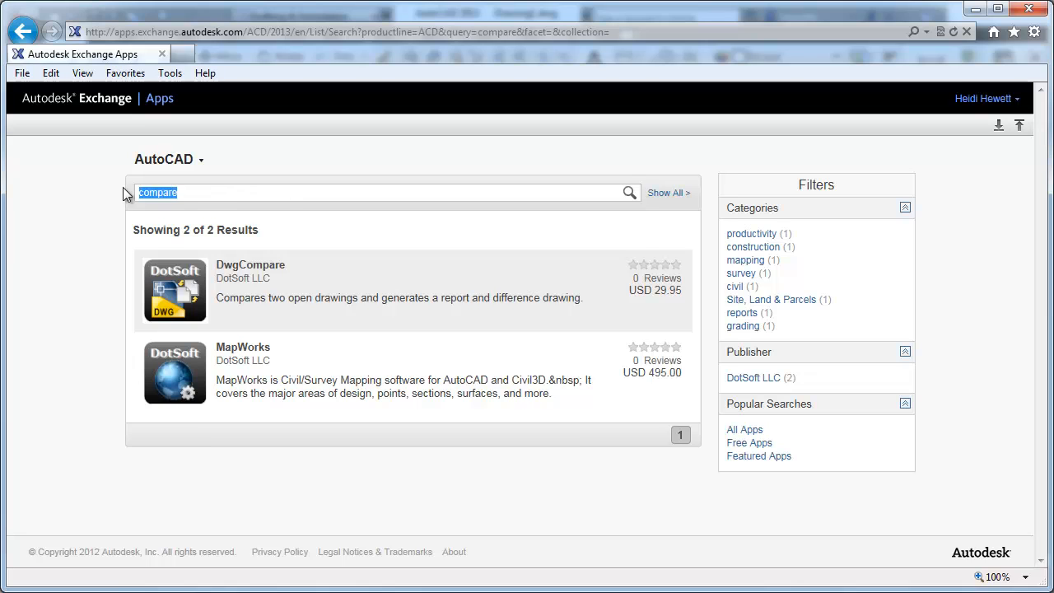
Step: Search the store for 'featured', which returns 9 apps including Featured Apps and SketchUp Import
text(featured)
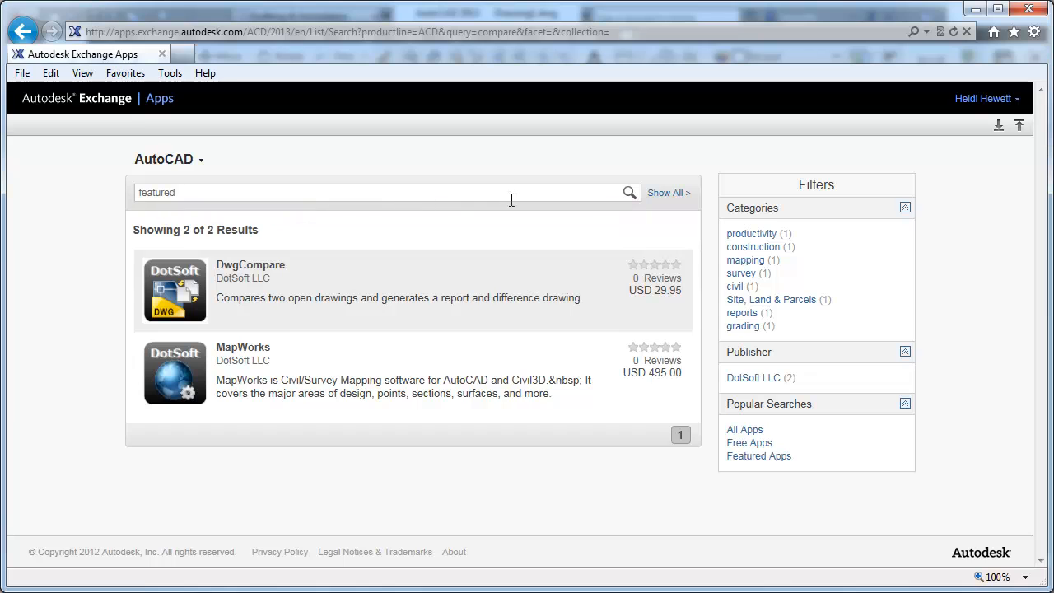
click(628, 191)
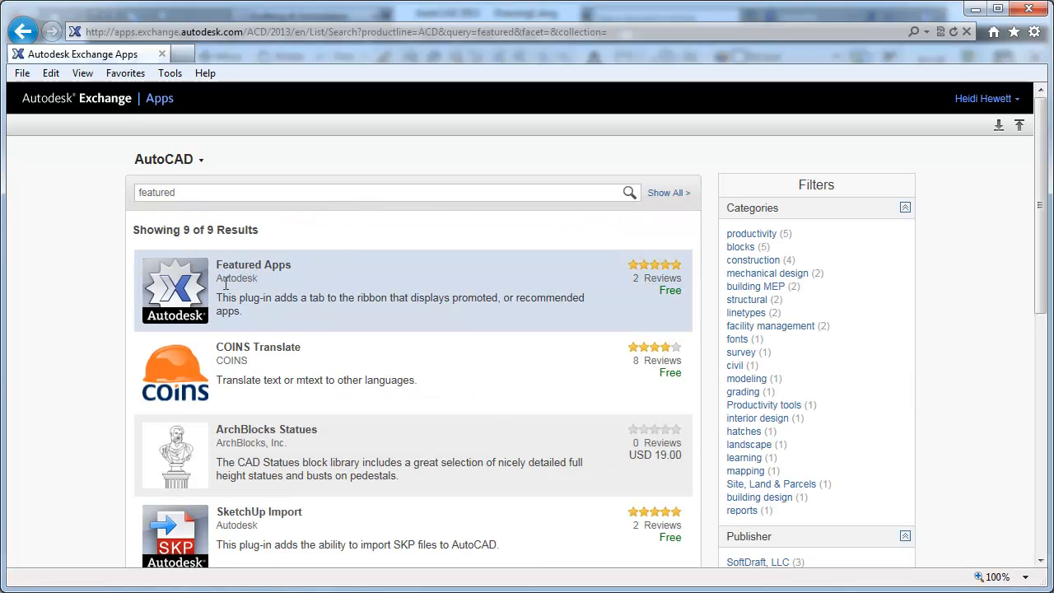
Step: Download and install the free Featured Apps 1.0.0 plug-in from its details page
click(253, 264)
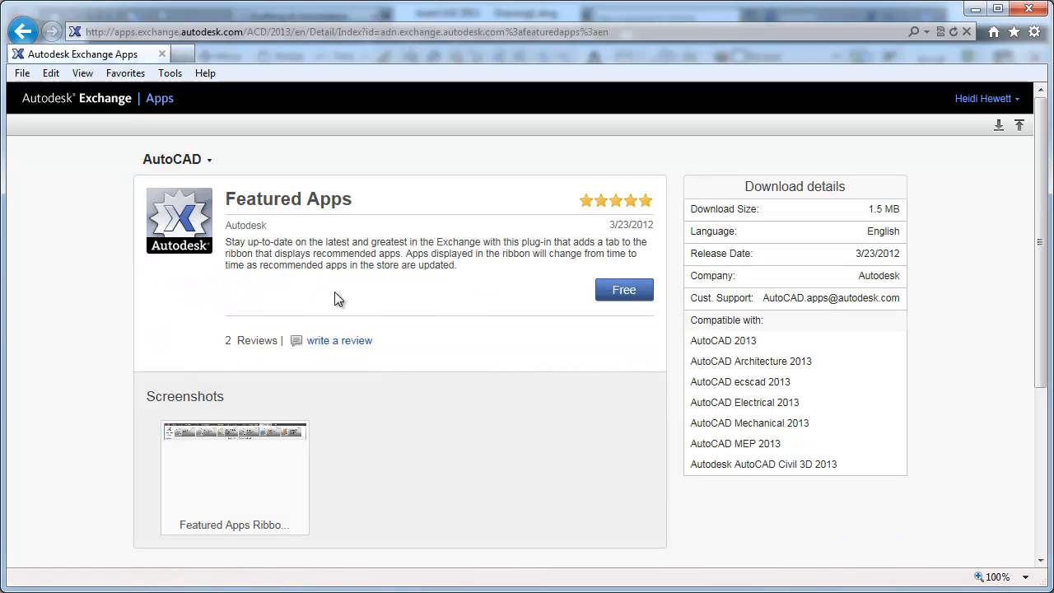
click(622, 290)
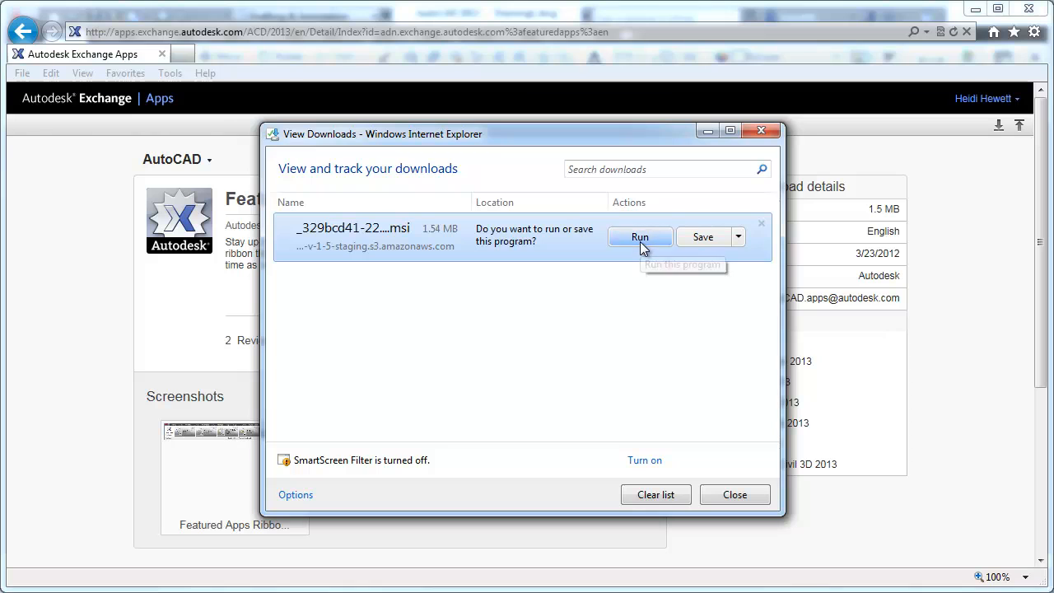
click(639, 237)
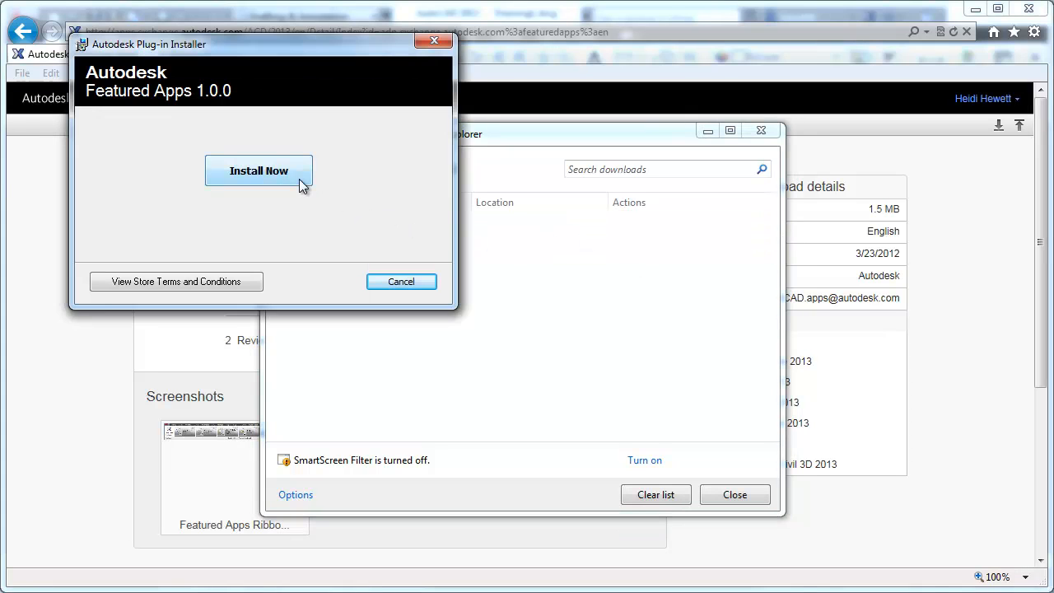
click(259, 169)
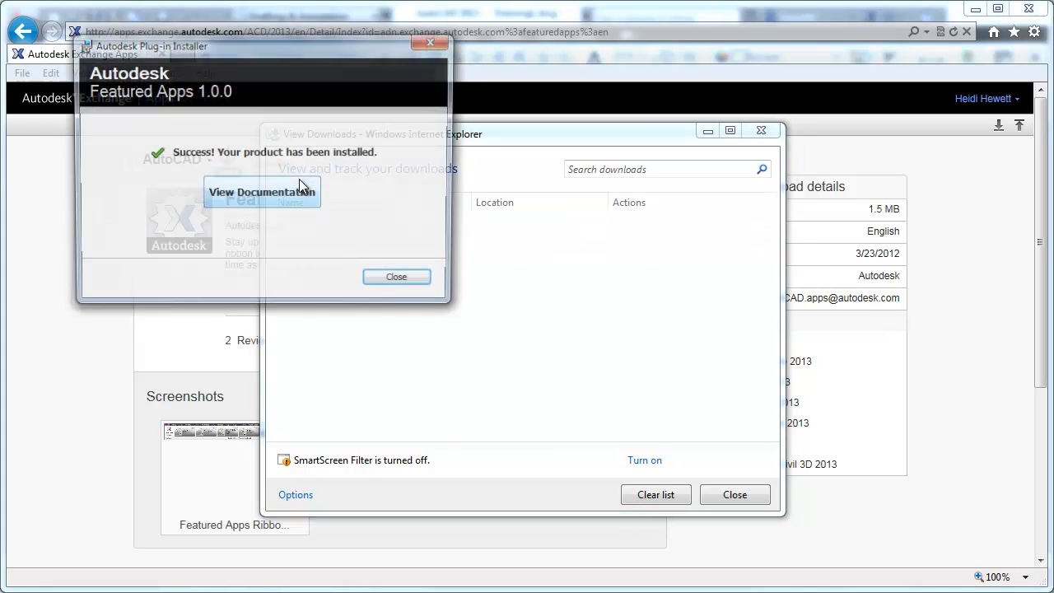
Step: Dismiss the installer and downloads list and return to AutoCAD with the new Featured Apps tab
click(396, 276)
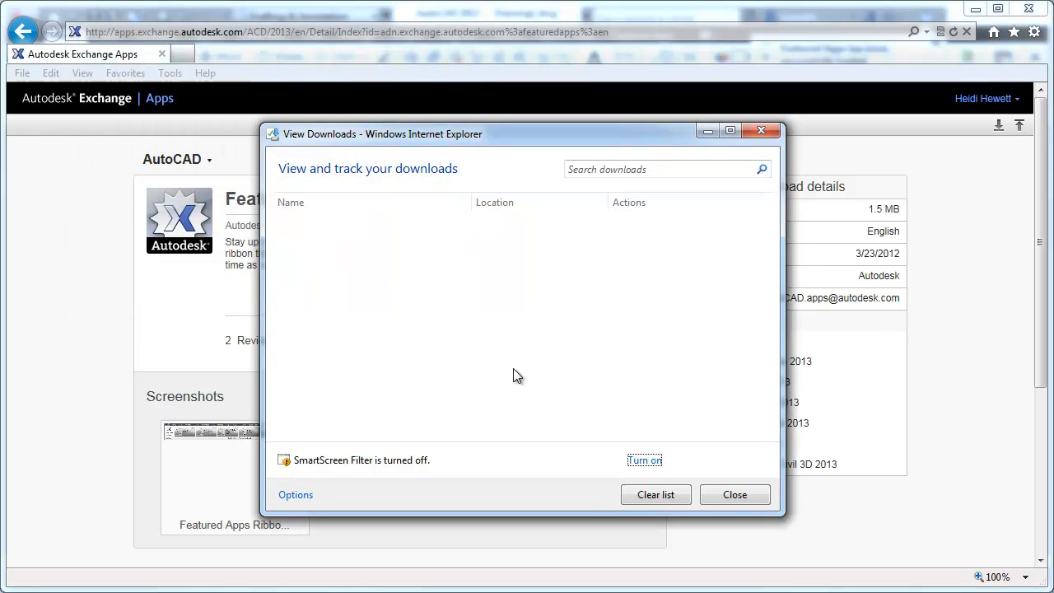
click(734, 494)
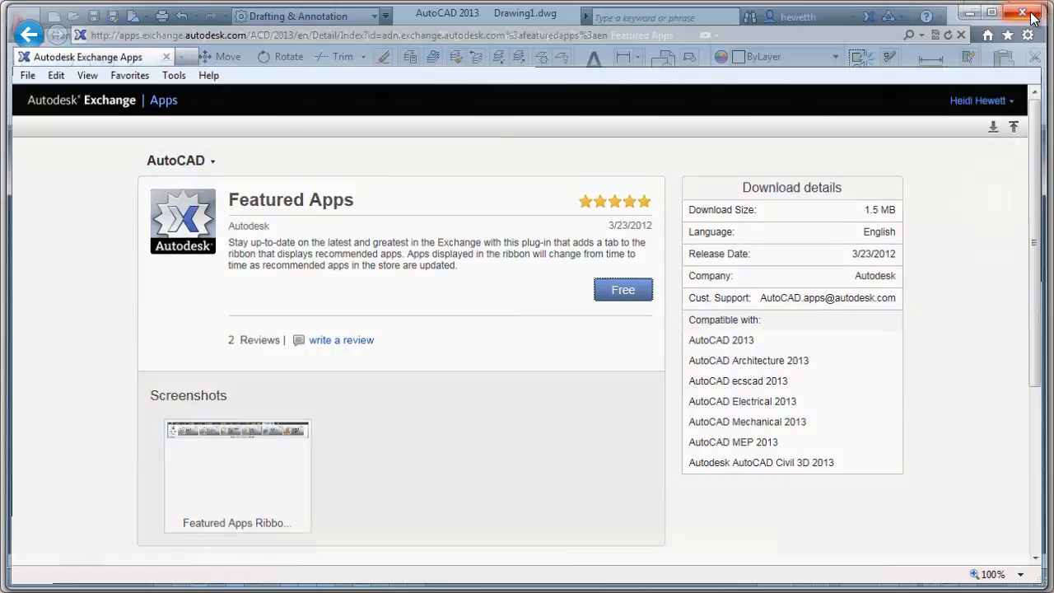
click(1021, 10)
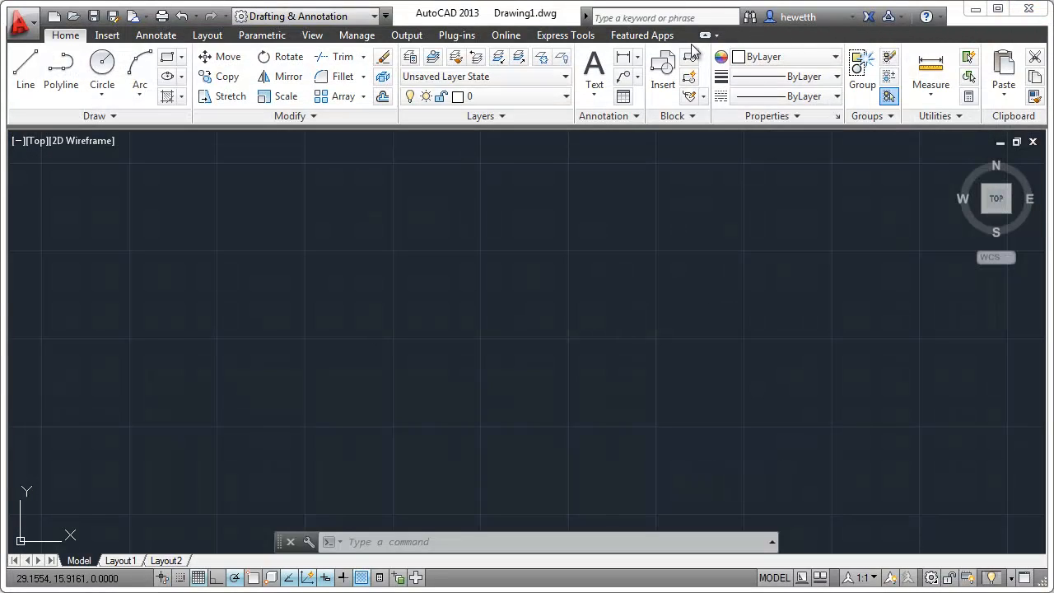
Step: Reopen the Exchange Apps store home page from the AutoCAD title bar
click(642, 35)
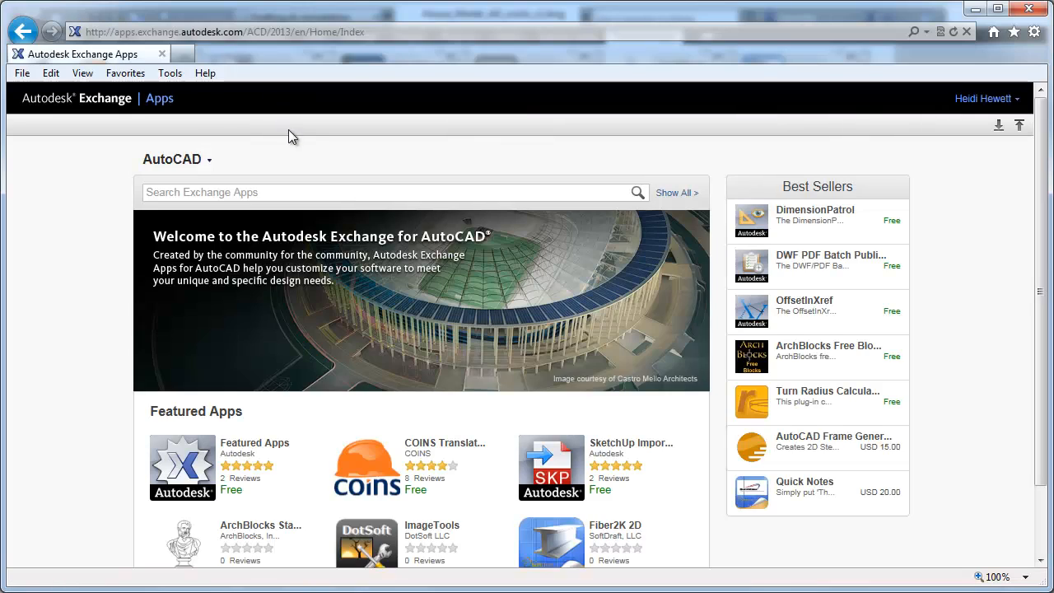
mouse_move(426, 289)
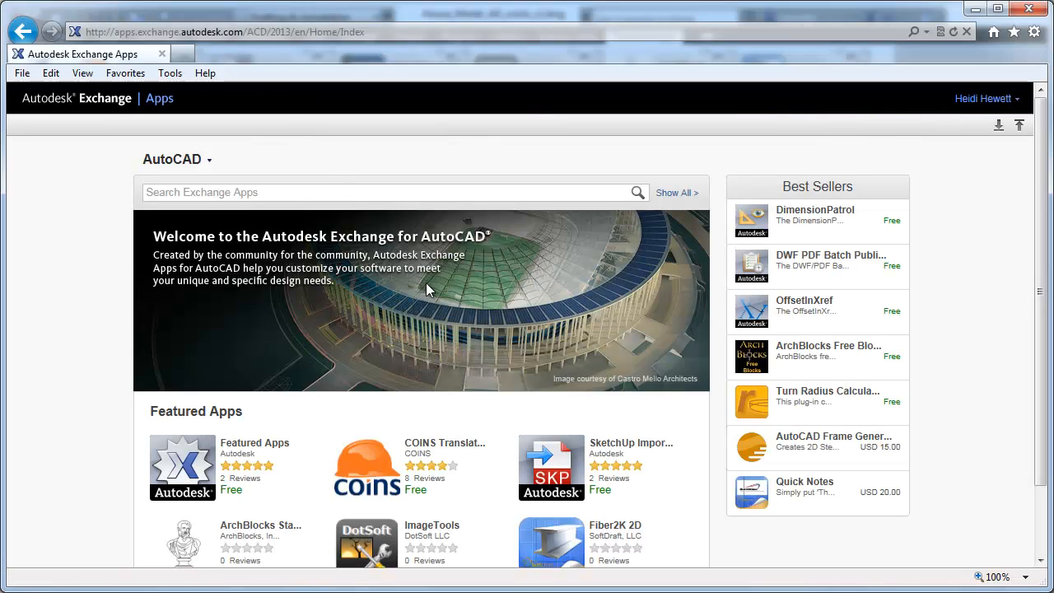
Step: Download and install the free SketchUp Import 1.0.1 plug-in from its Featured Apps listing
click(550, 468)
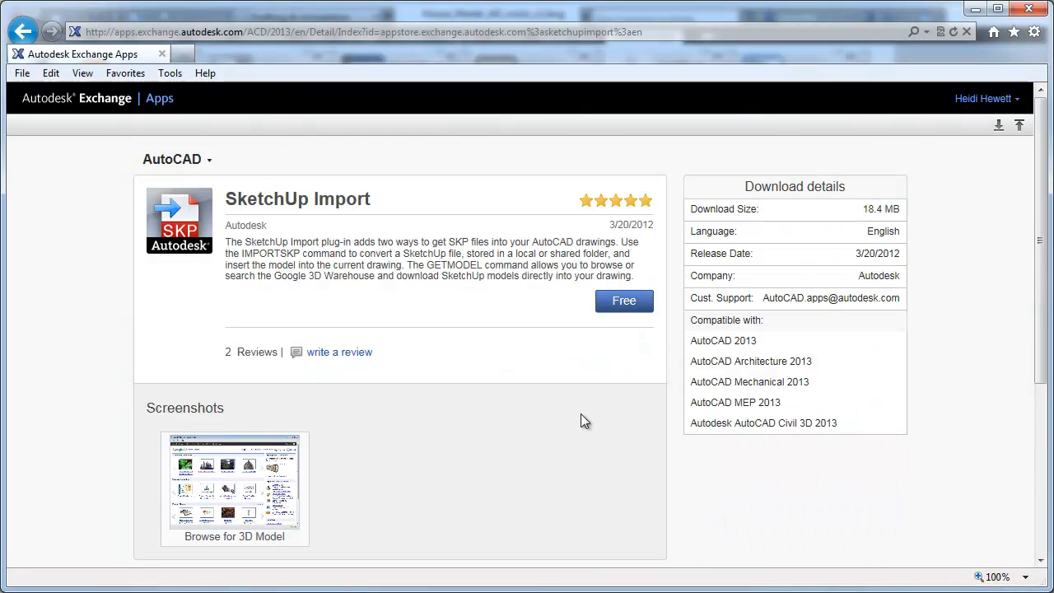
click(623, 300)
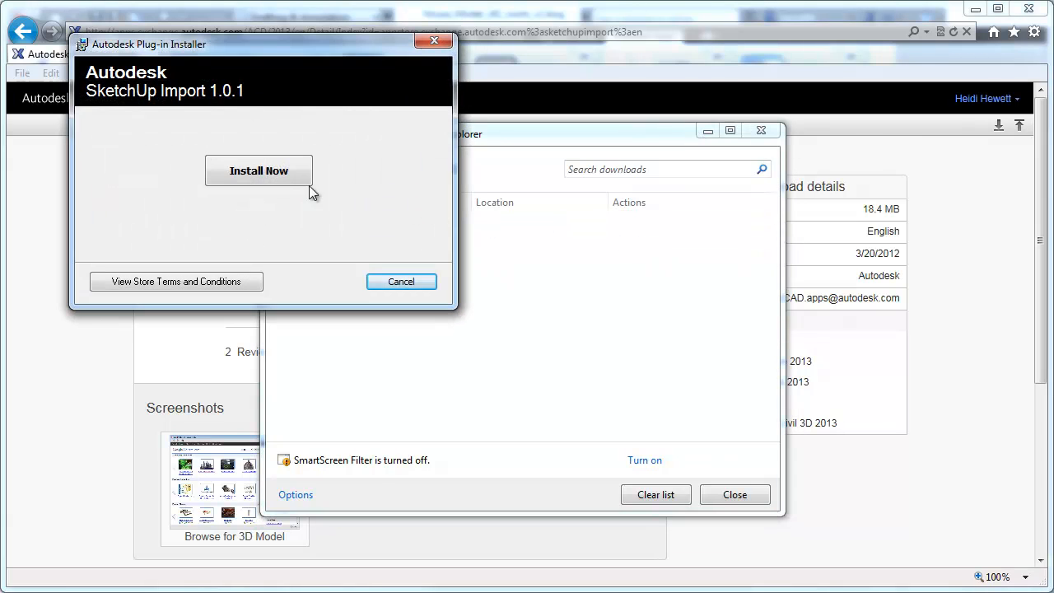
click(258, 170)
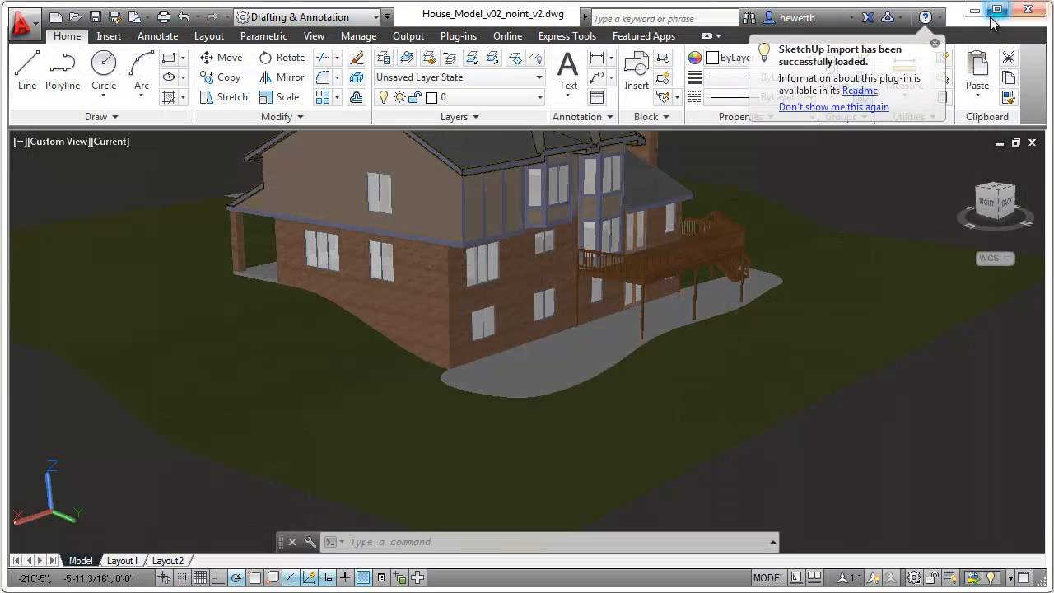
Step: Use Get 3D Model on the Plug-ins tab to find and download the wooden Playground from 3D Warehouse
click(458, 36)
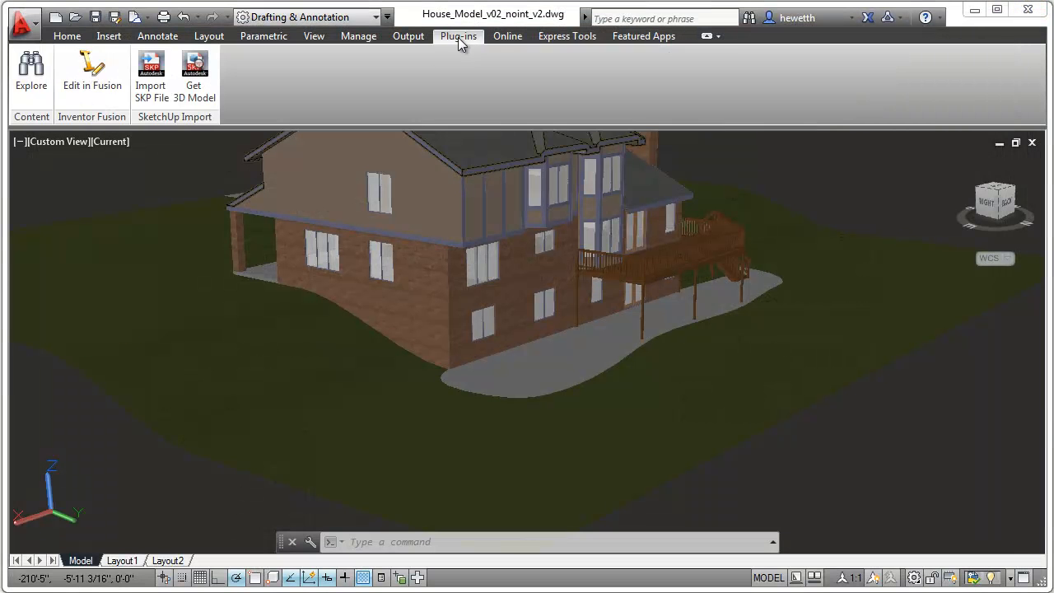
click(194, 69)
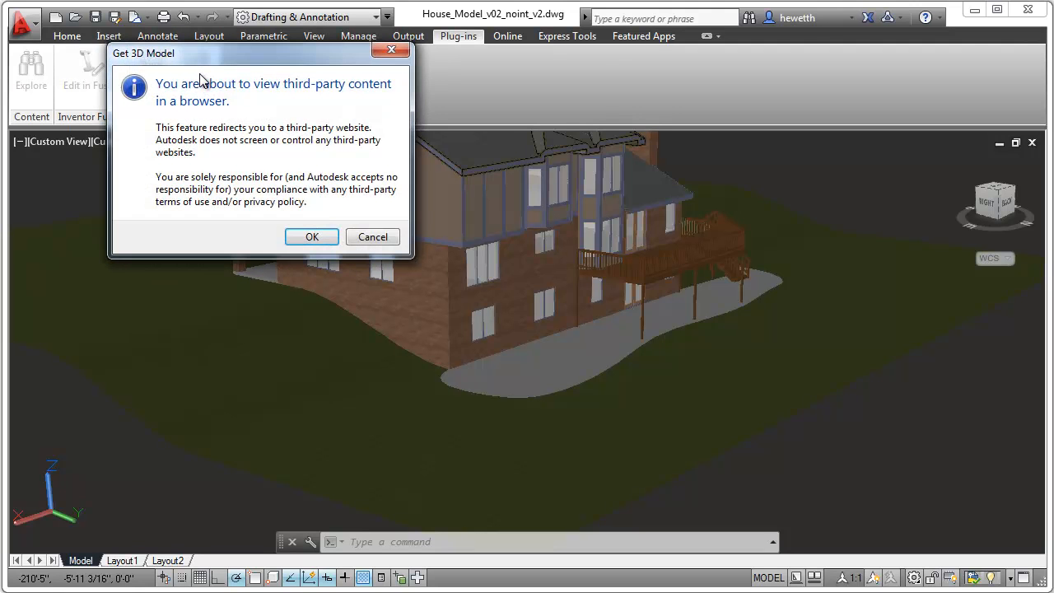
click(311, 237)
text(playground)
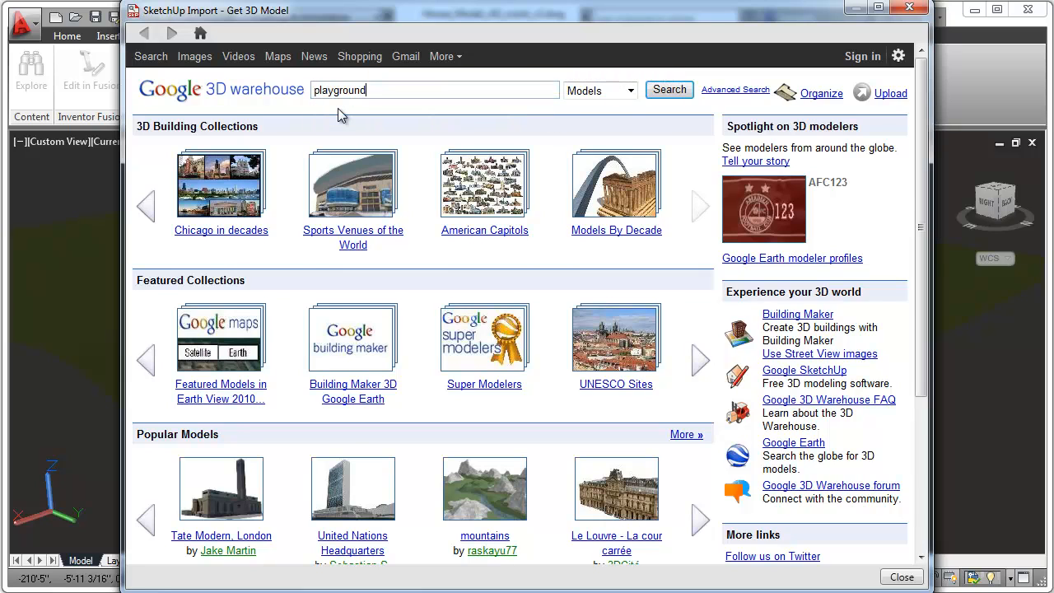
click(669, 89)
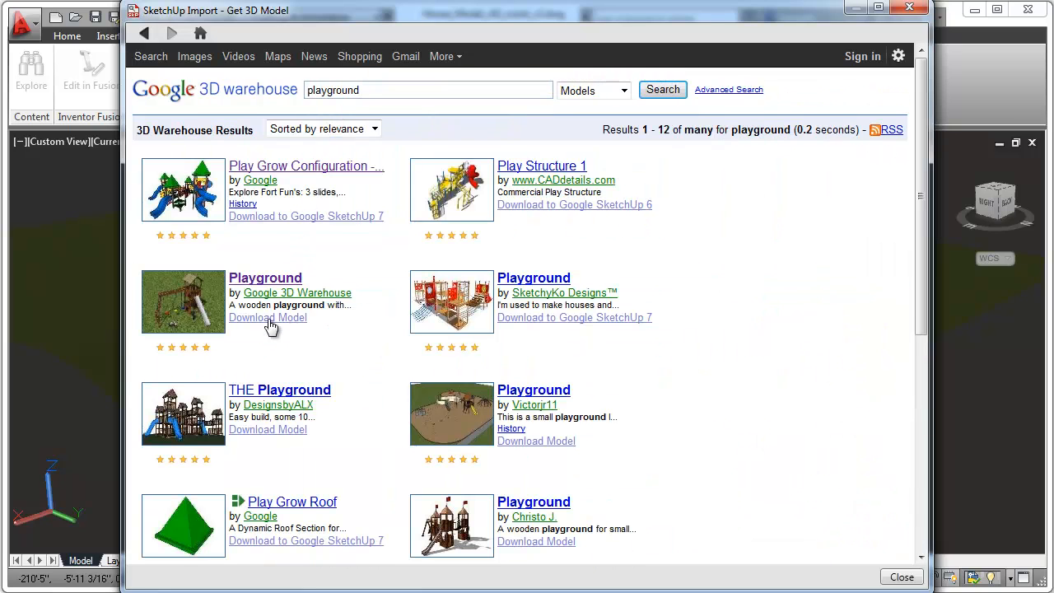
click(267, 318)
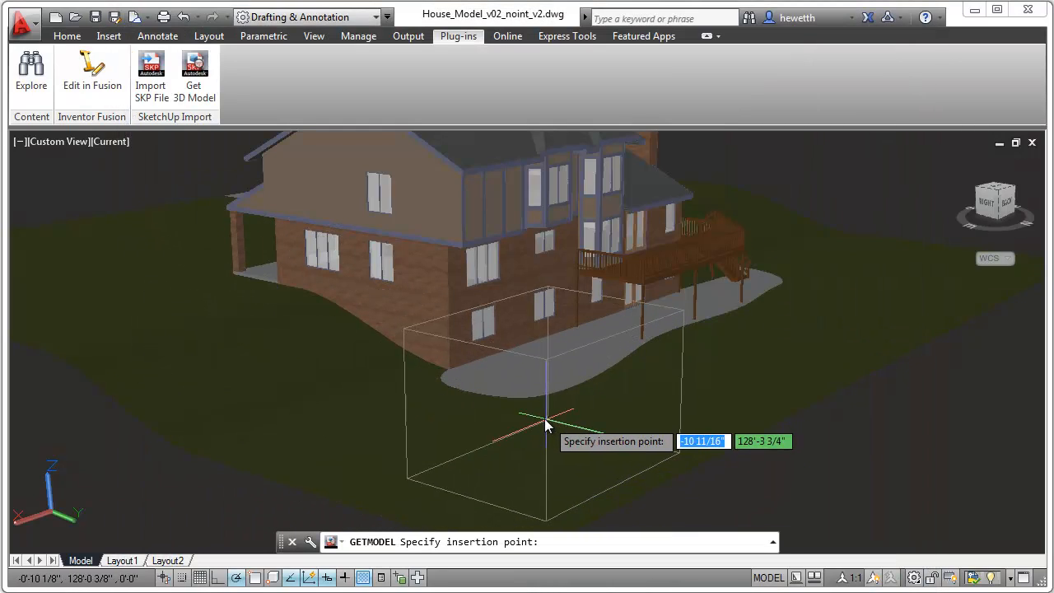
Step: Pick the insertion point so the playground sits on the ground in front of the house
click(546, 422)
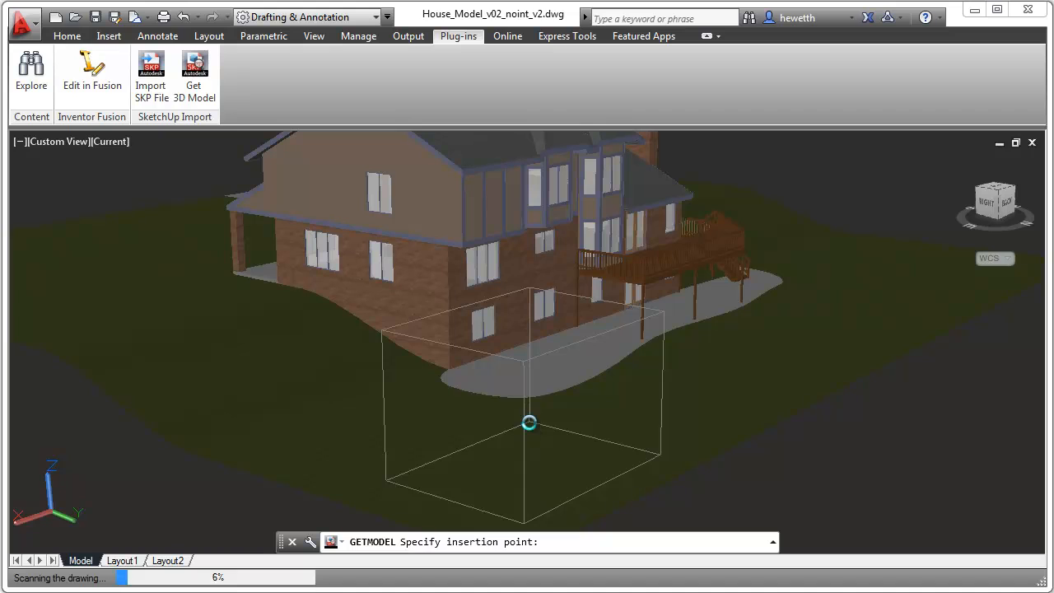
click(531, 421)
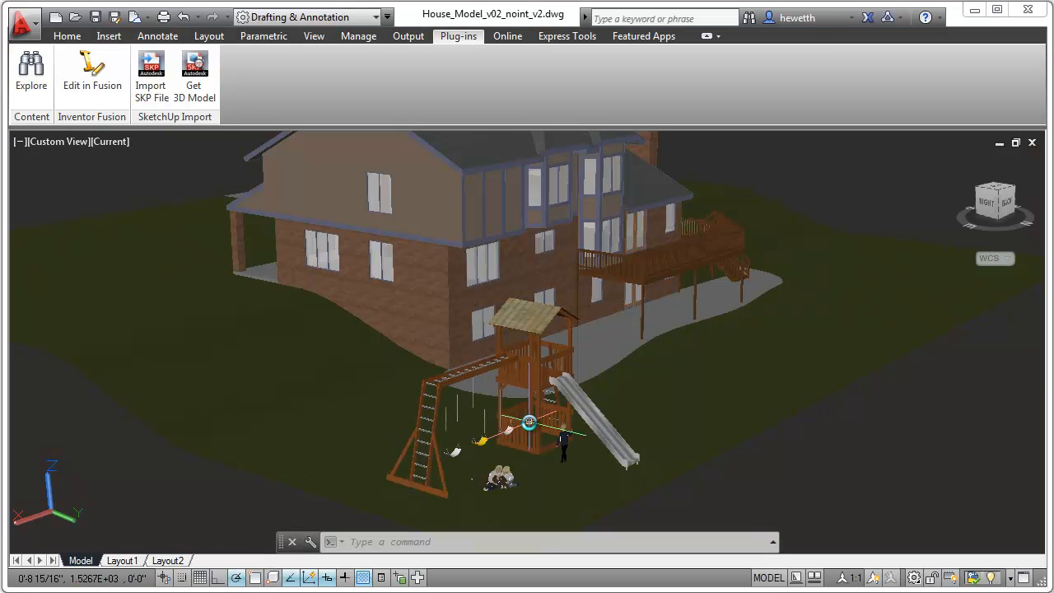